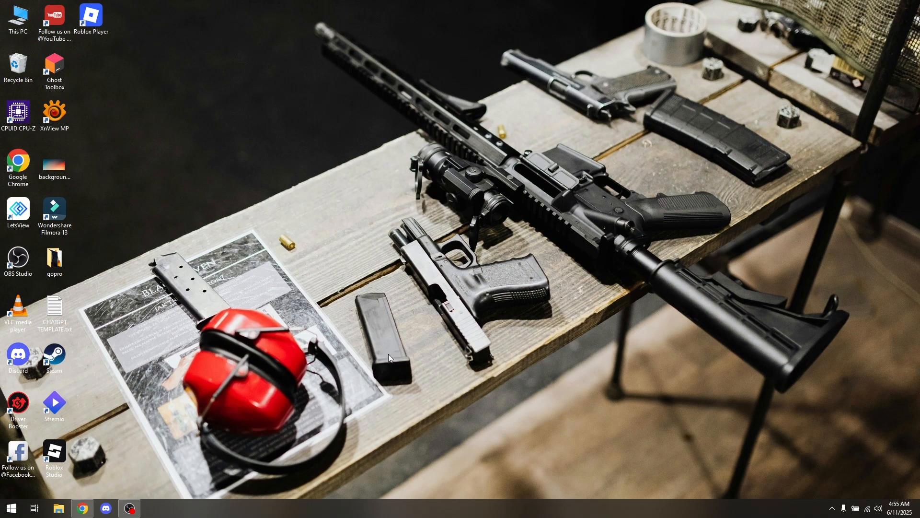
Step: Refresh the desktop from its right-click context menu
right_click(388, 358)
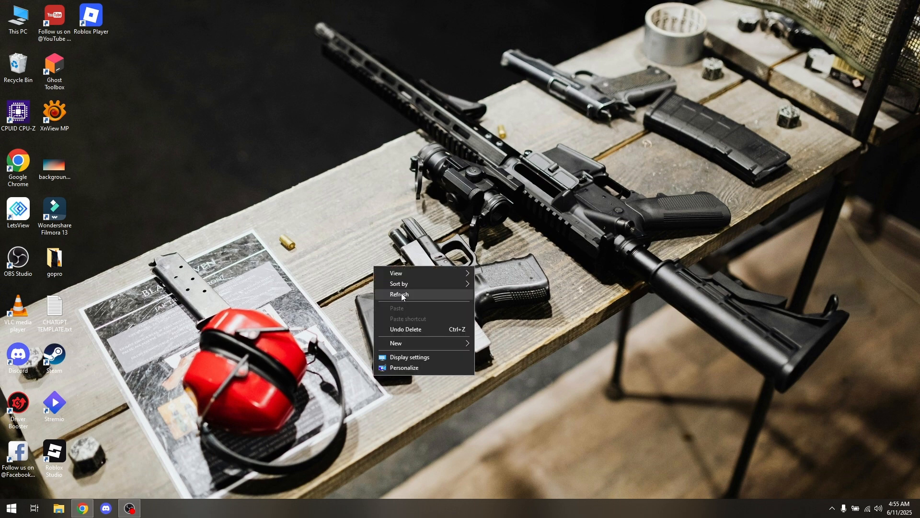
left_click(398, 295)
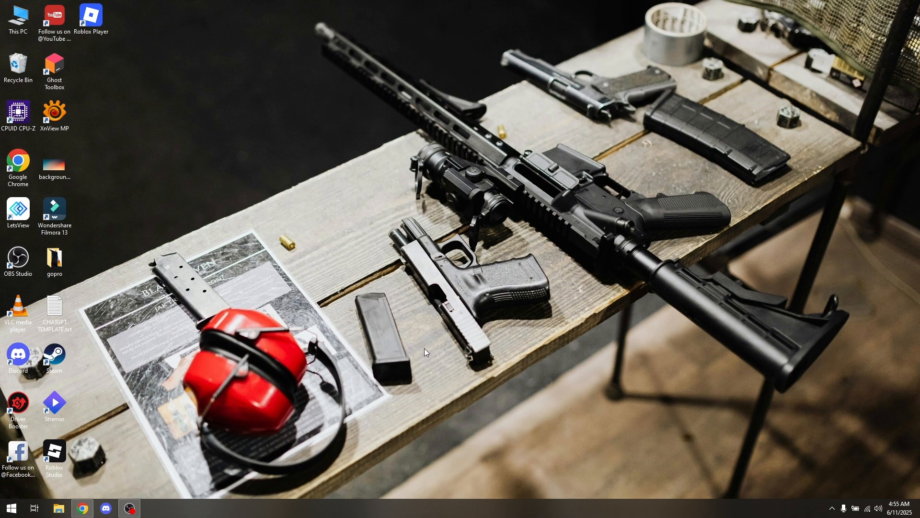
mouse_move(404, 331)
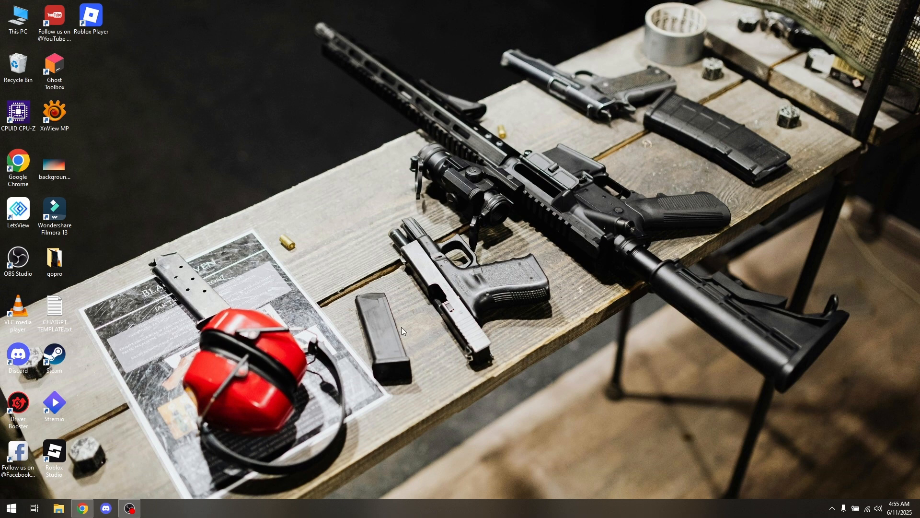
mouse_move(420, 327)
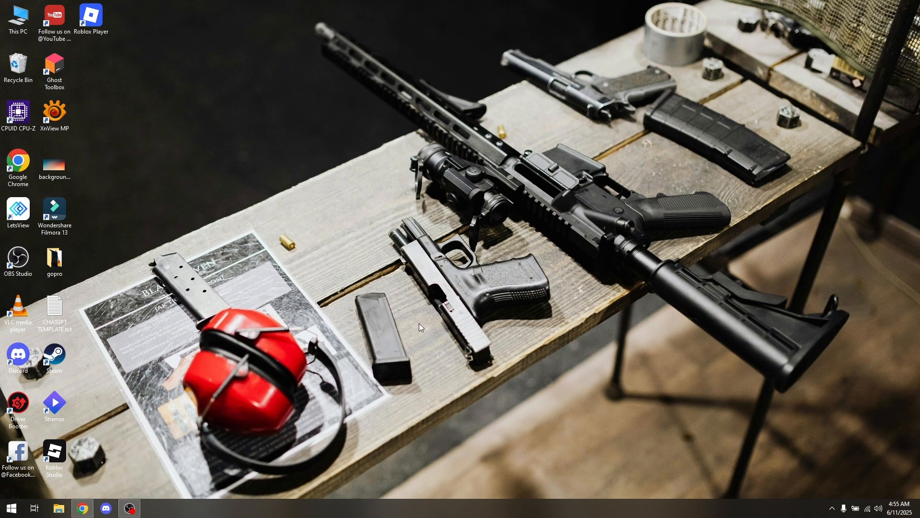
right_click(420, 328)
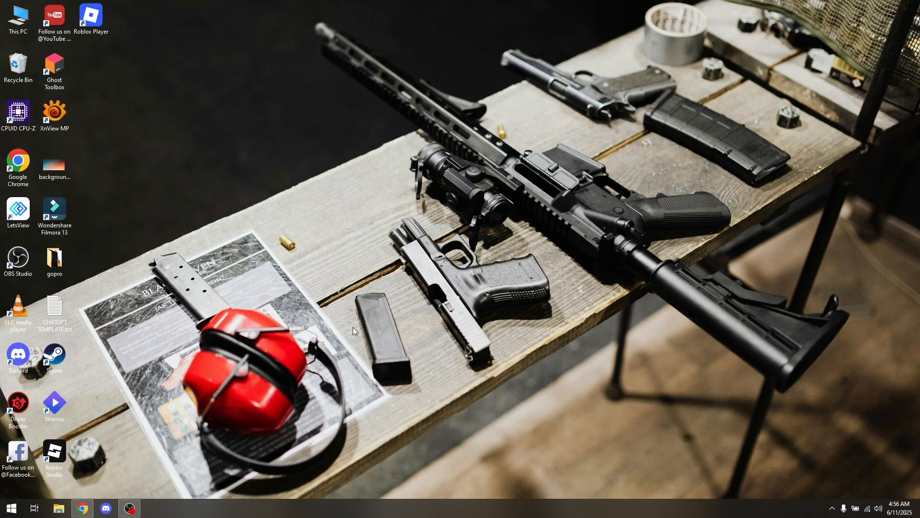
mouse_move(344, 335)
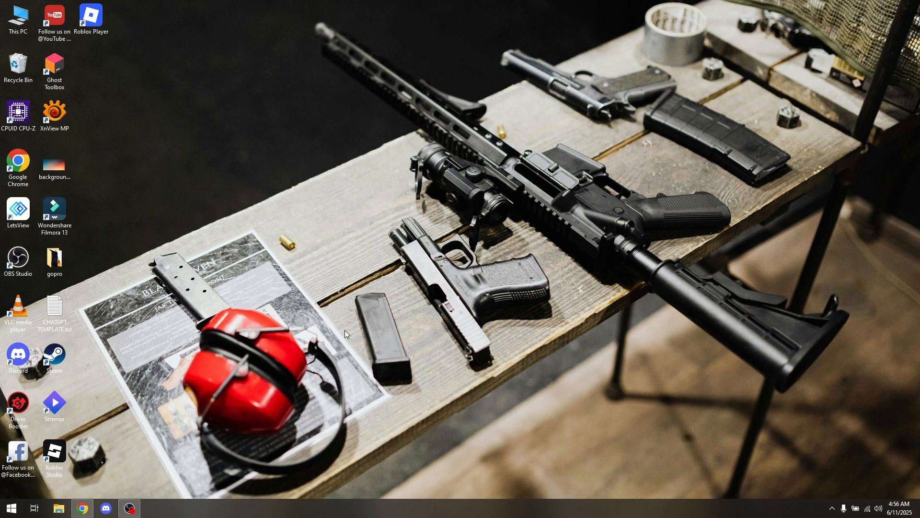
mouse_move(21, 492)
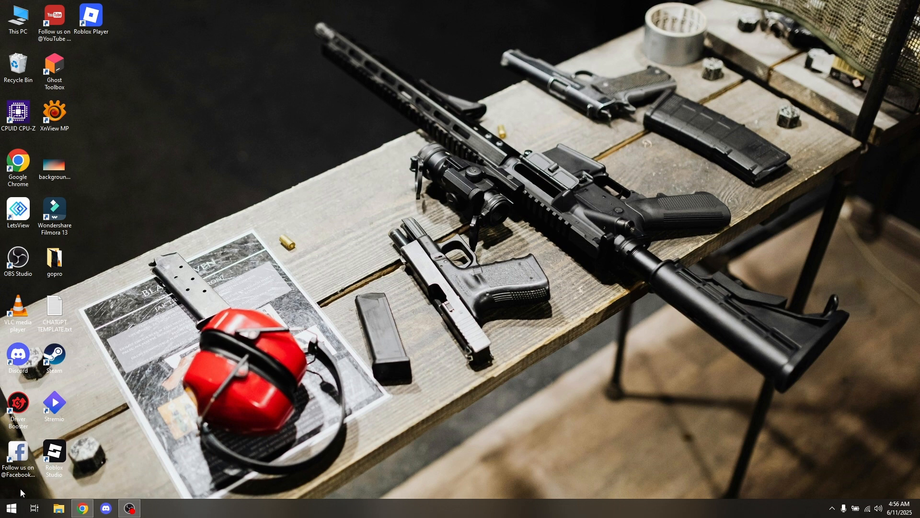
Step: Search Start for BATTERY and go to the Battery saver settings page
left_click(9, 505)
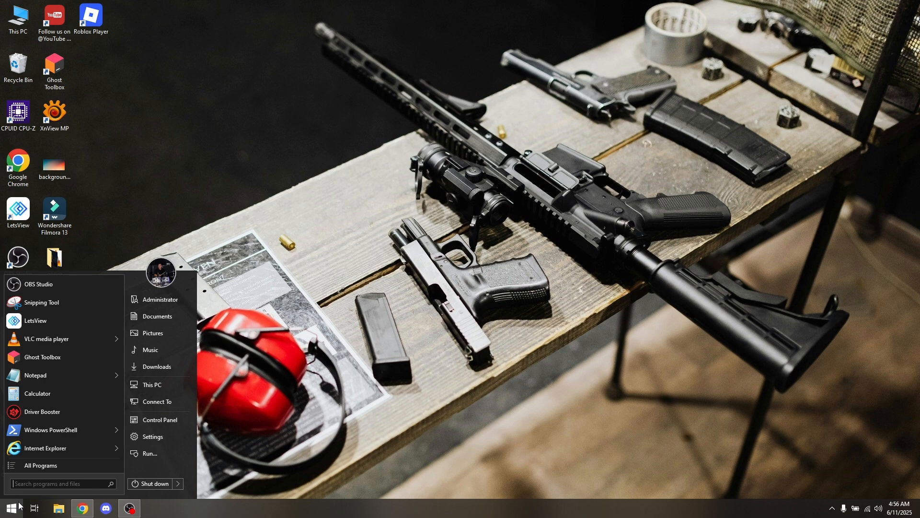
type("BATTERY")
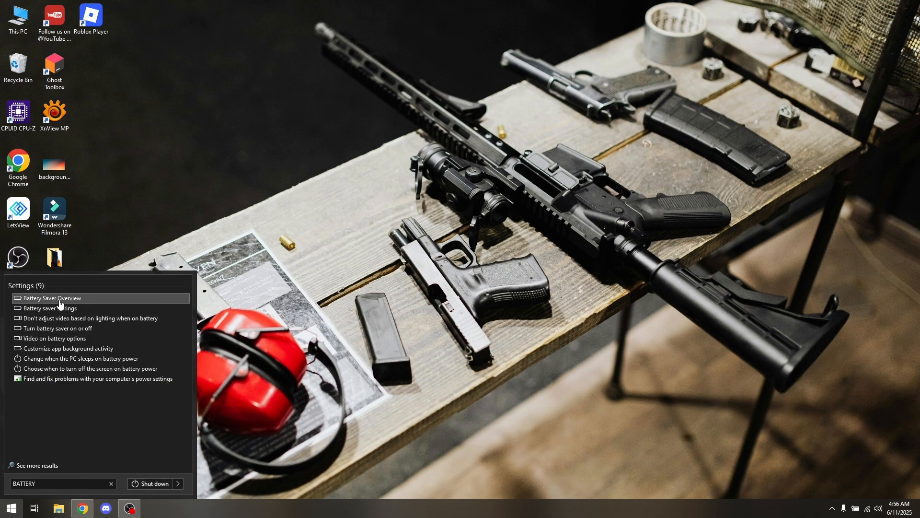
mouse_move(49, 308)
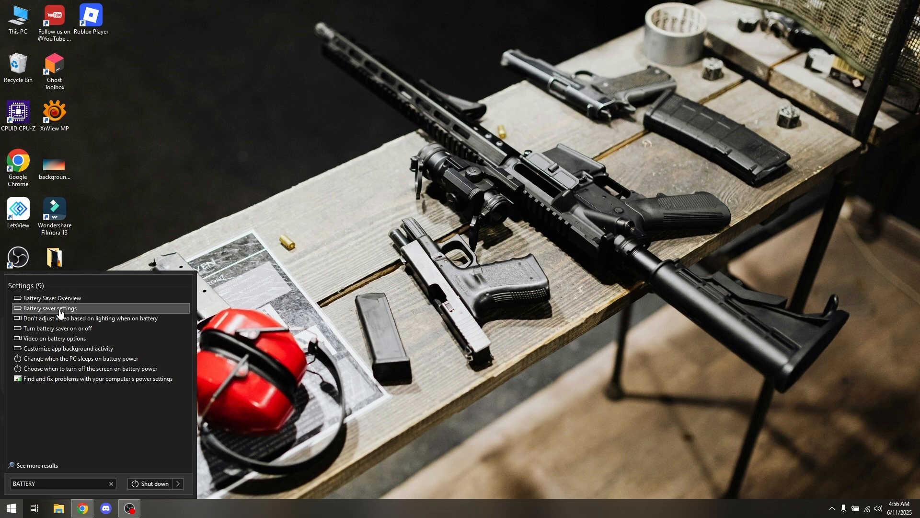
left_click(49, 308)
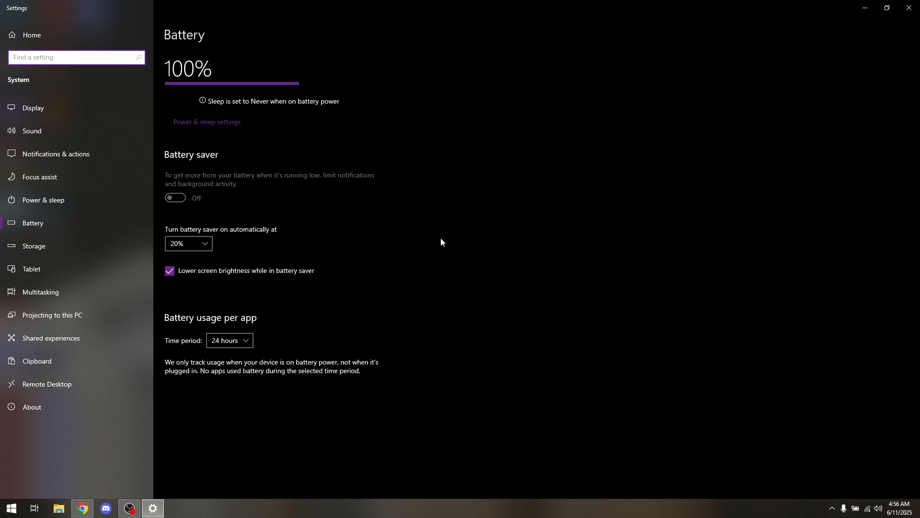
mouse_move(221, 133)
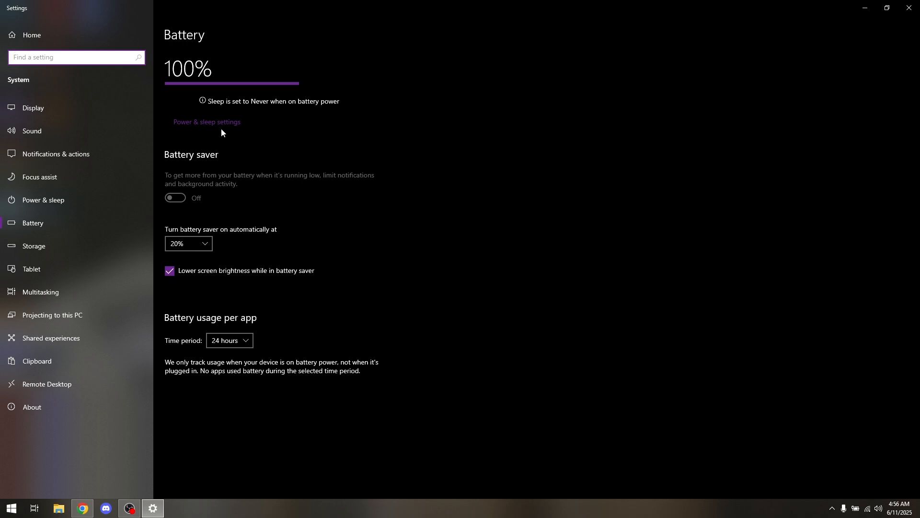
Step: Move to Power & sleep settings and bring up the Control Panel Power Options
left_click(207, 122)
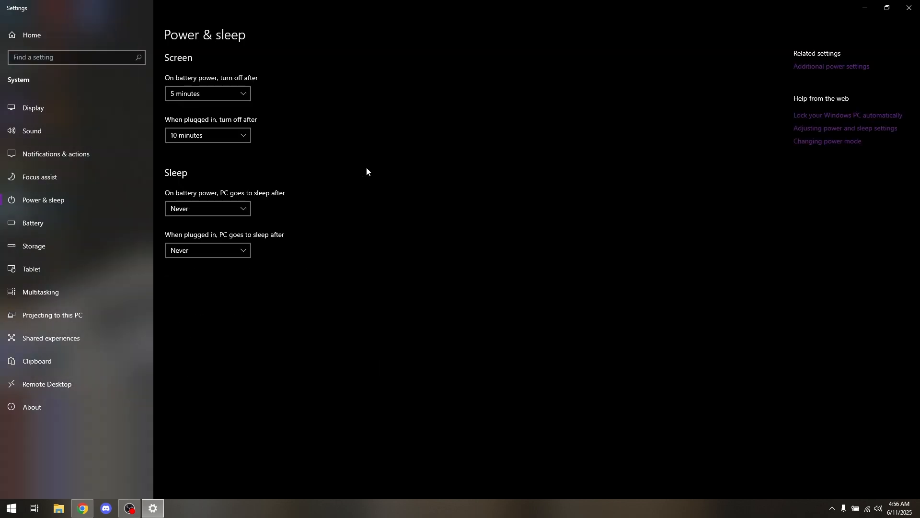
mouse_move(823, 56)
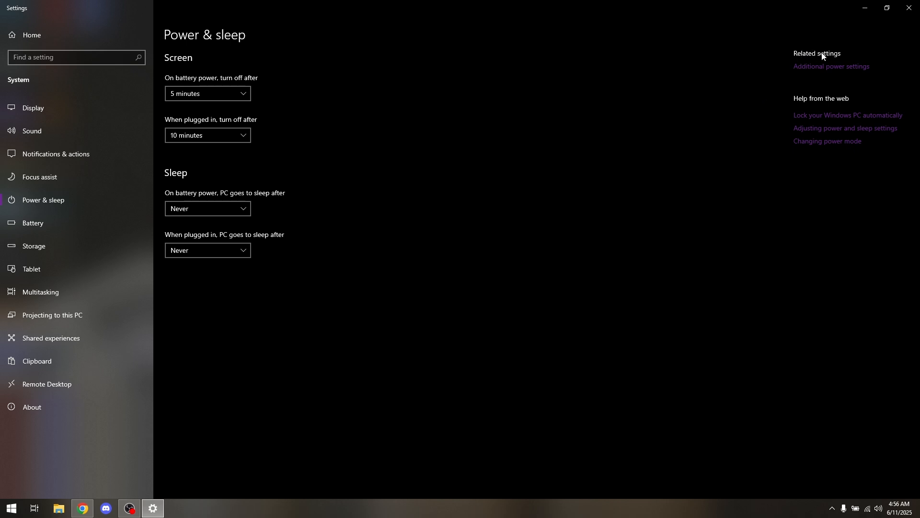
mouse_move(806, 75)
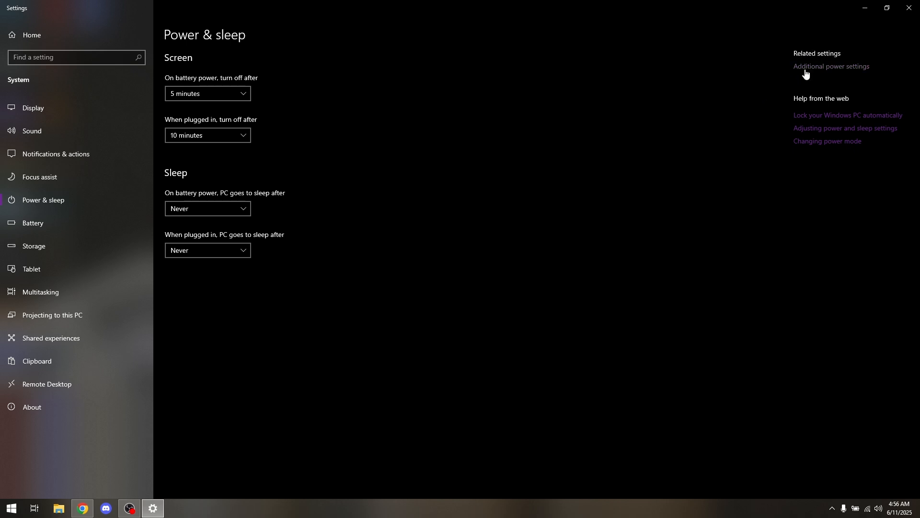
left_click(831, 66)
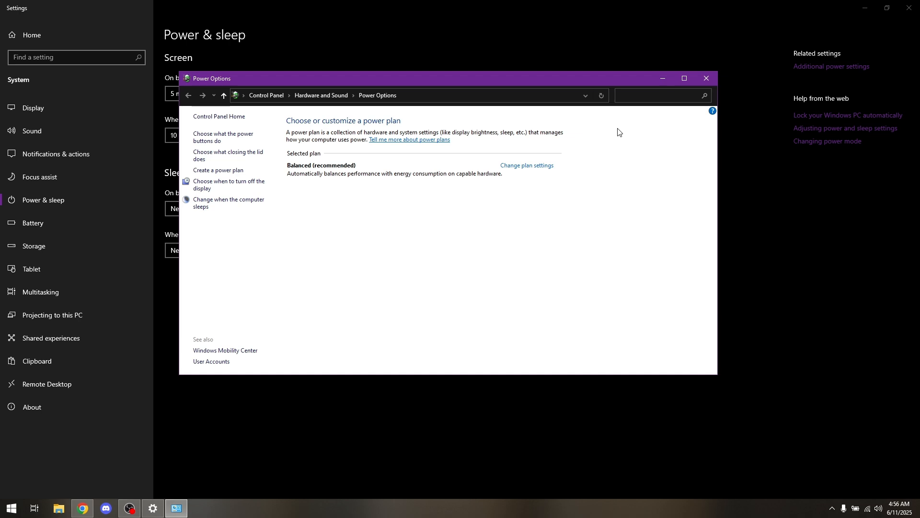
mouse_move(368, 186)
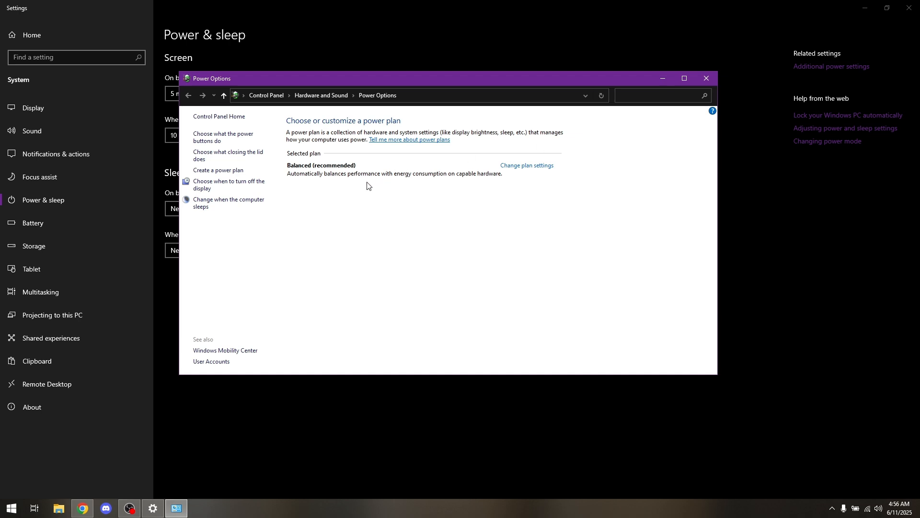
Step: Enter Edit Plan Settings for the Balanced (recommended) power plan
left_click(526, 165)
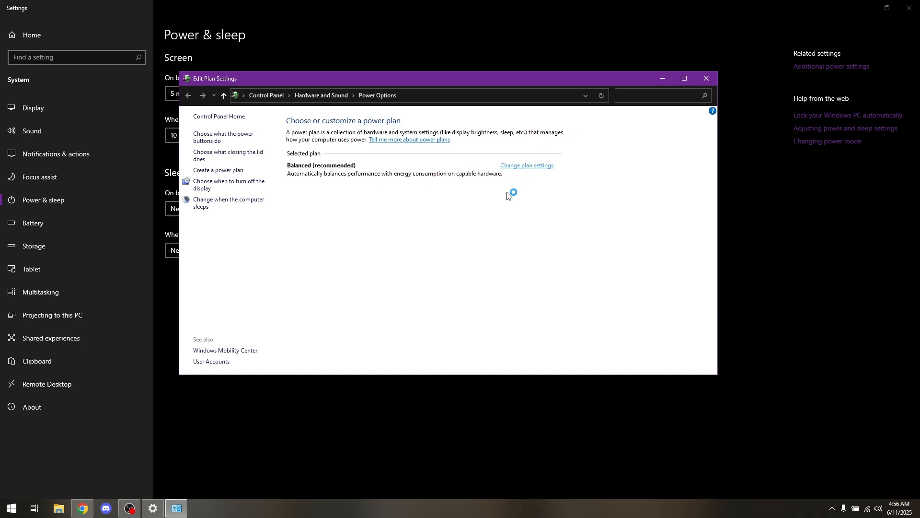
left_click(526, 165)
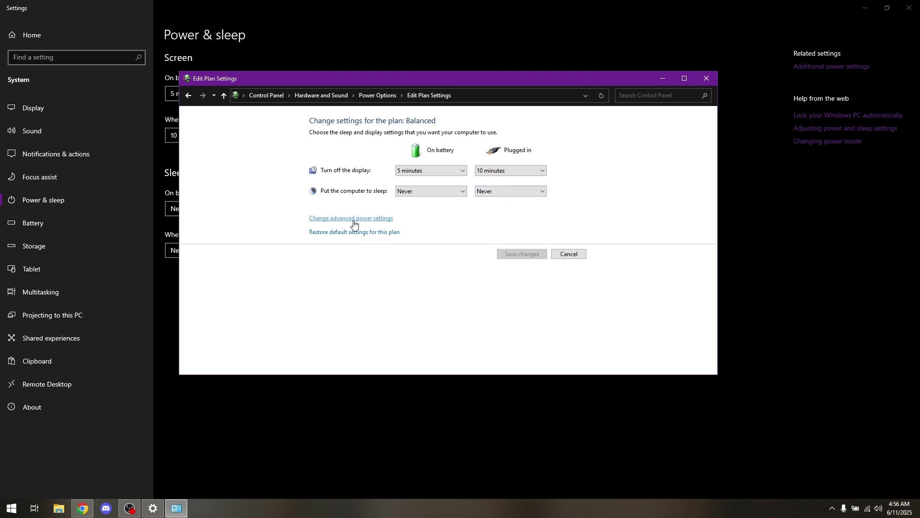
Step: Reach the plan's advanced Power Options and expand the Battery settings group
left_click(351, 217)
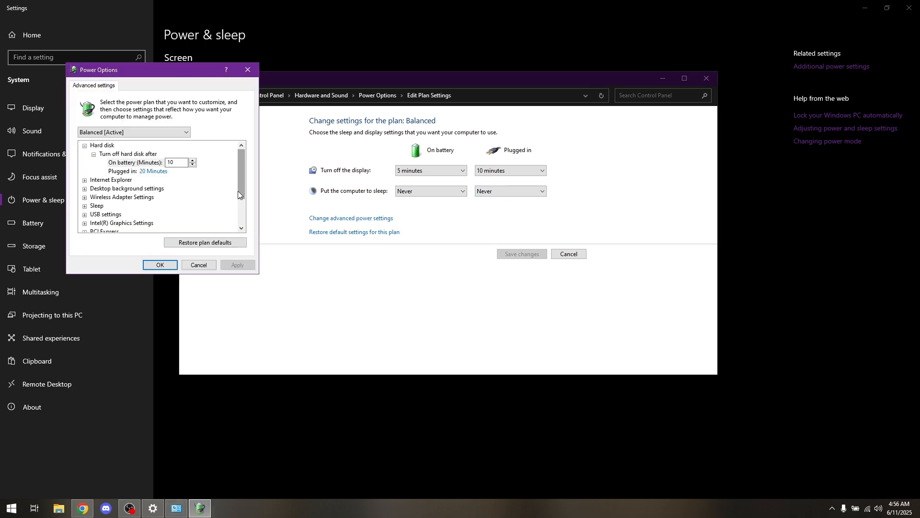
scroll("down", 3)
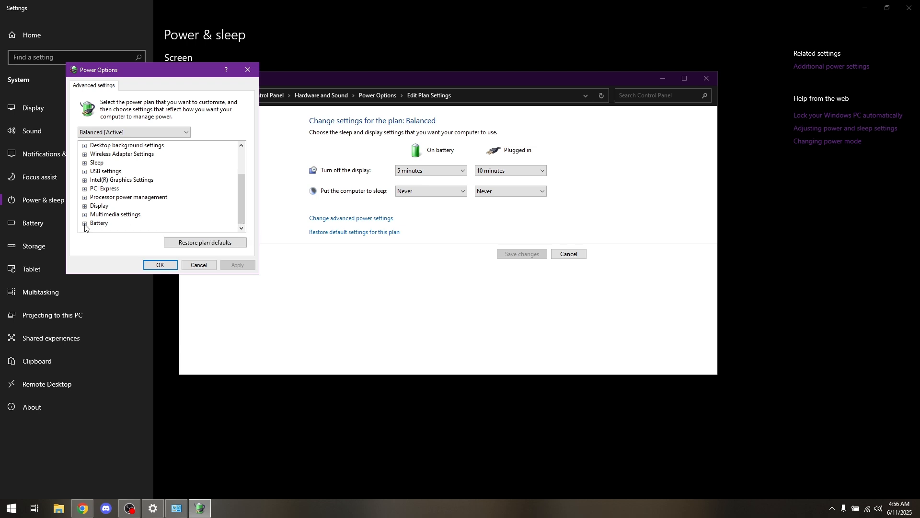
left_click(85, 225)
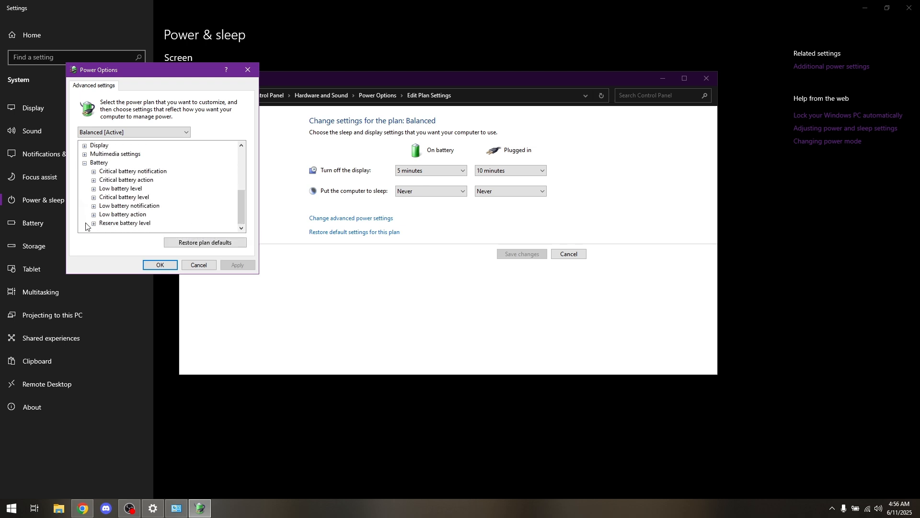
mouse_move(124, 222)
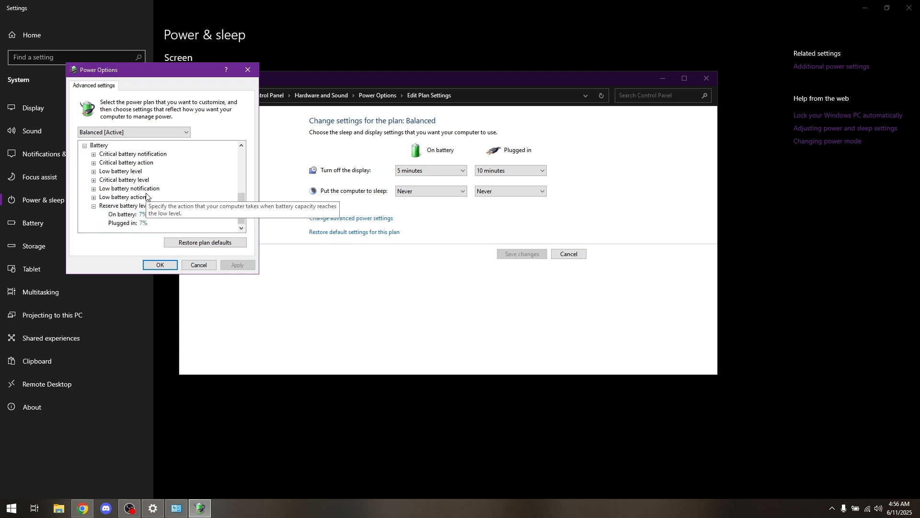
Step: Set Reserve battery level when plugged in to 80%
left_click(143, 223)
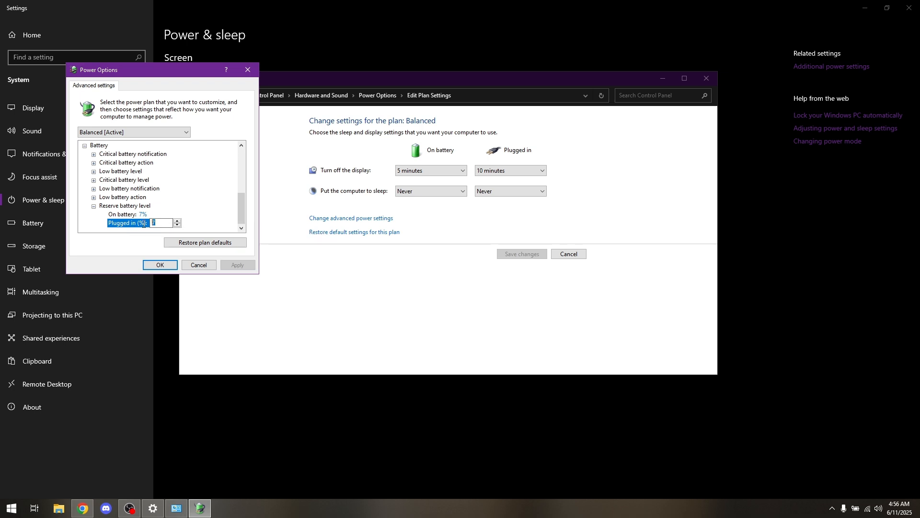
type("60")
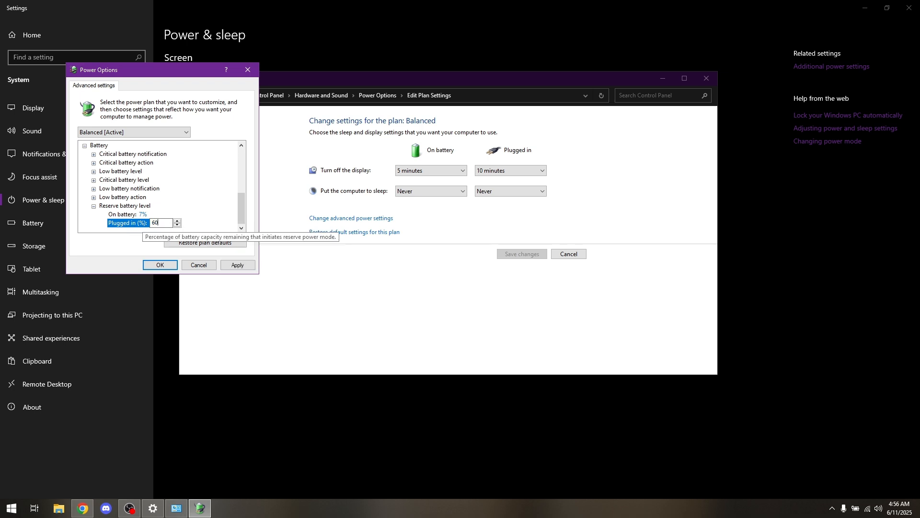
type("8")
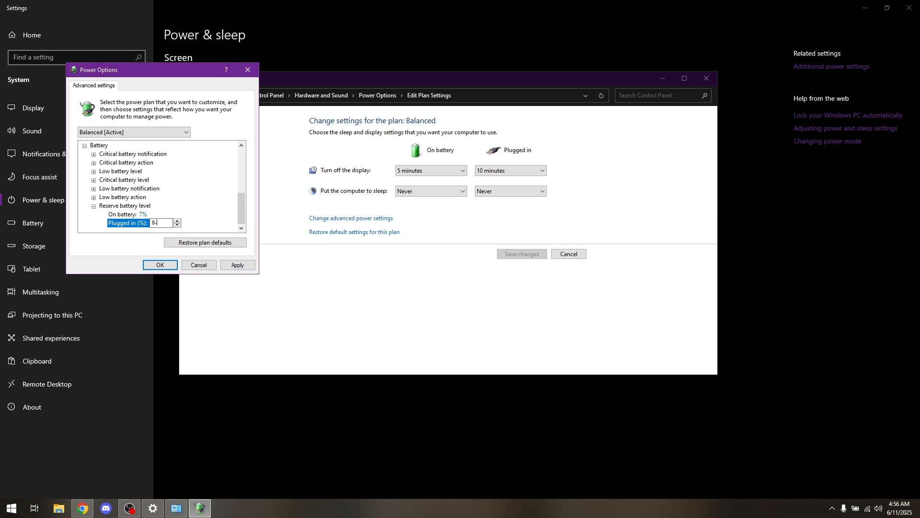
type("0")
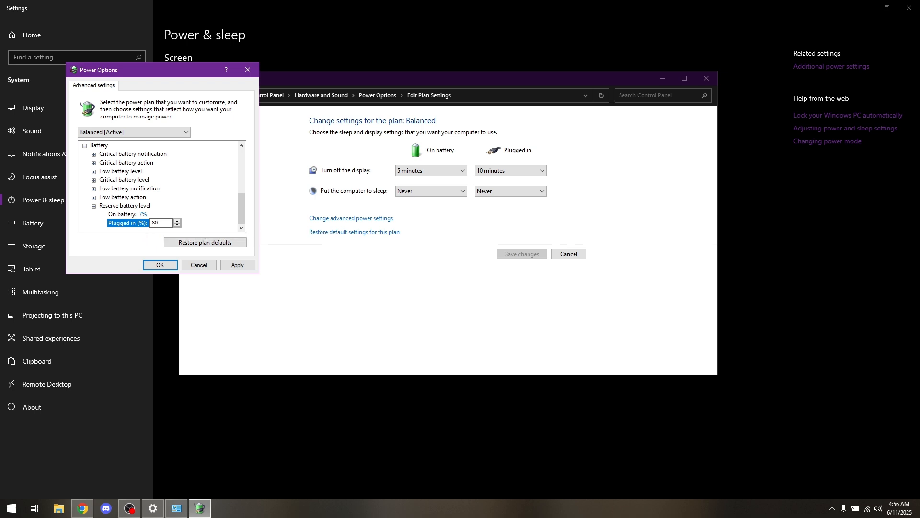